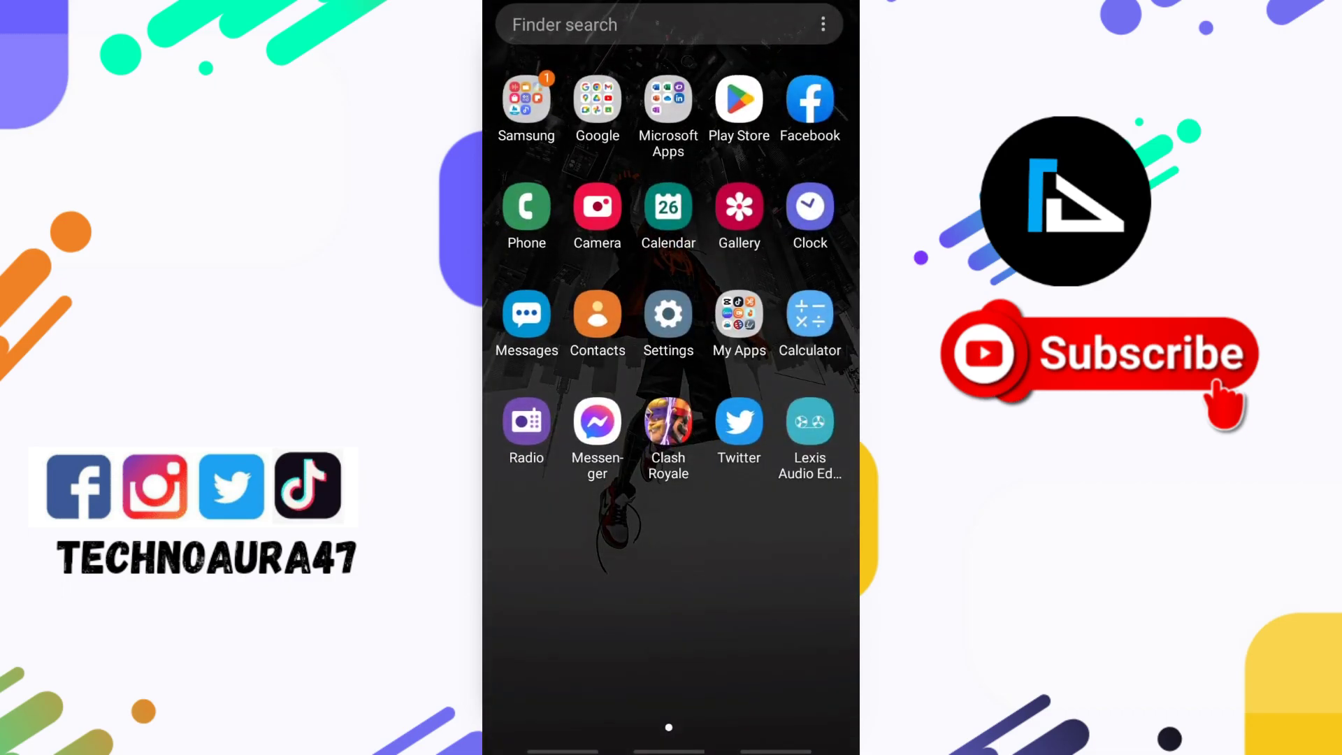
Reach the Wi-Fi list via Settings > Connections, showing Tesla connected and Shyrus_2.4 available.
click(668, 315)
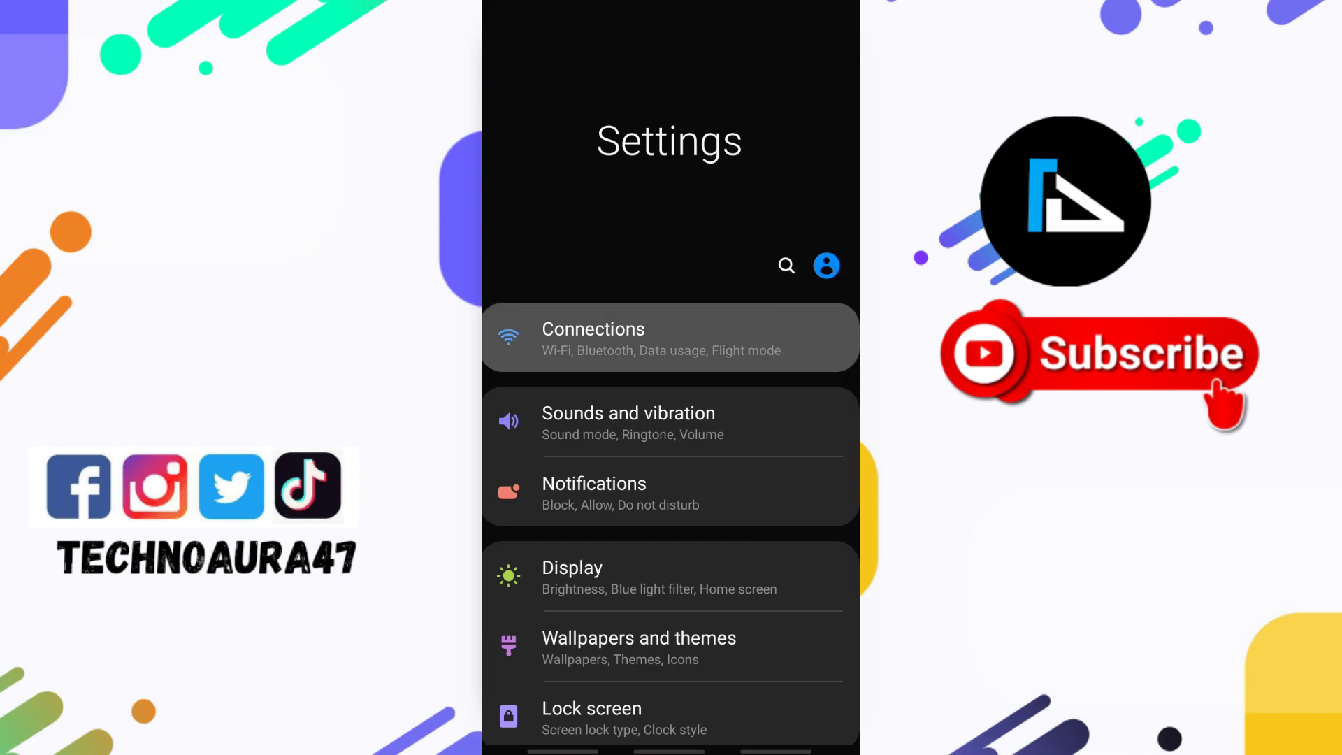
click(668, 337)
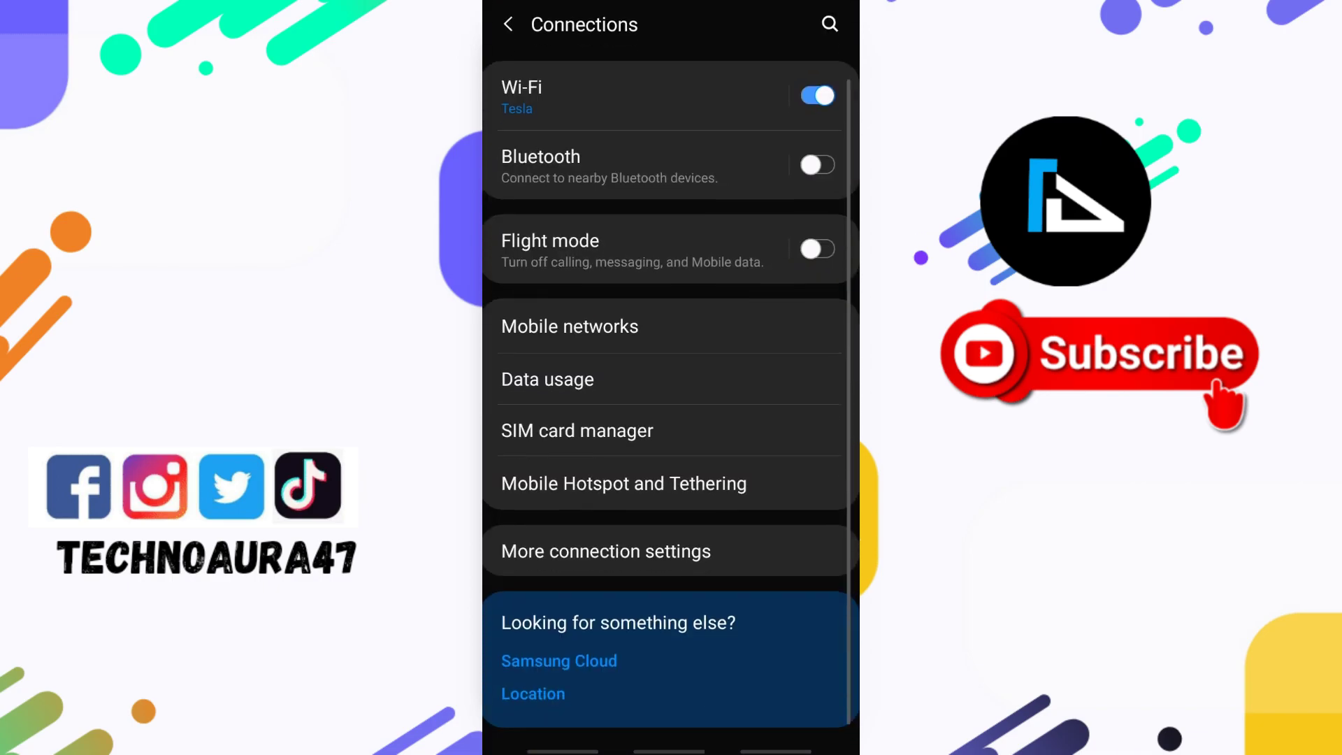
click(520, 96)
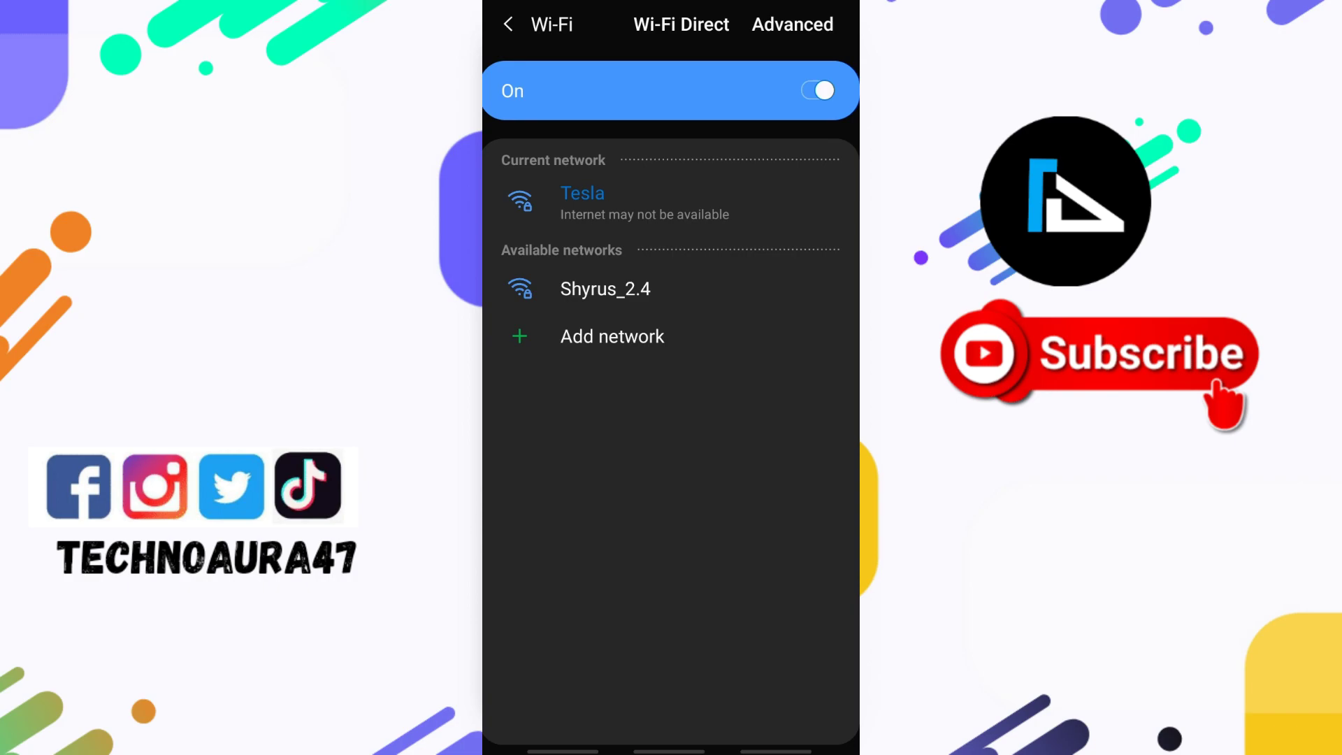
Edit the router's 2.4G SSID and password on the Wireless Setup page at 192.168.0.1 and save.
click(581, 202)
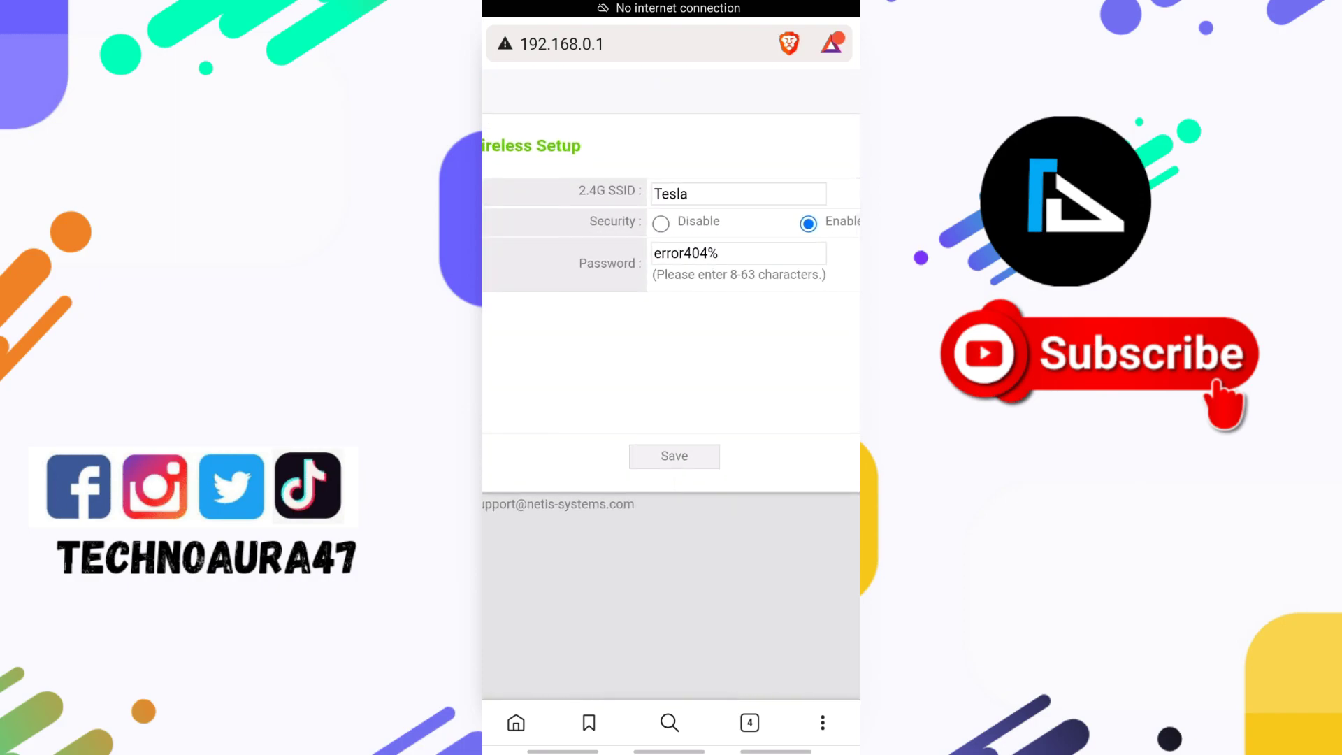
click(738, 193)
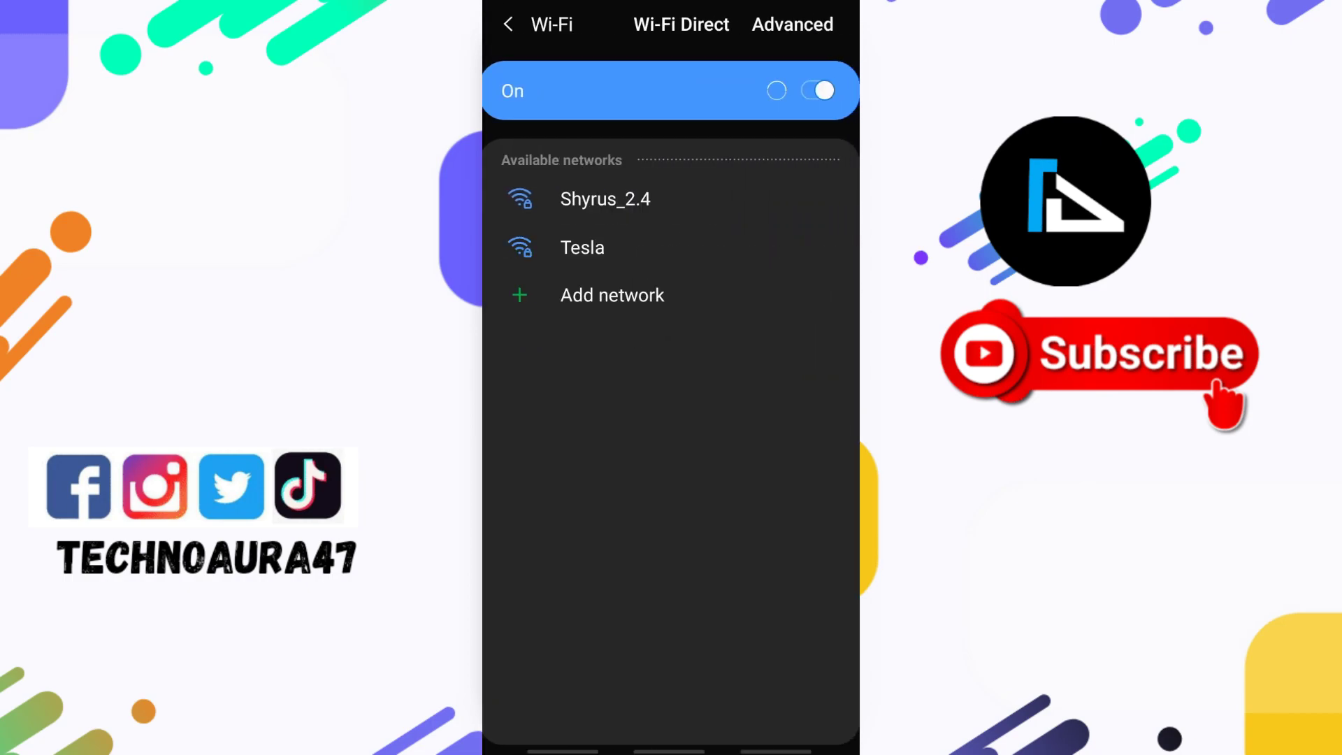
Toggle Wi-Fi off and on, then join the Rio network with its password.
click(605, 198)
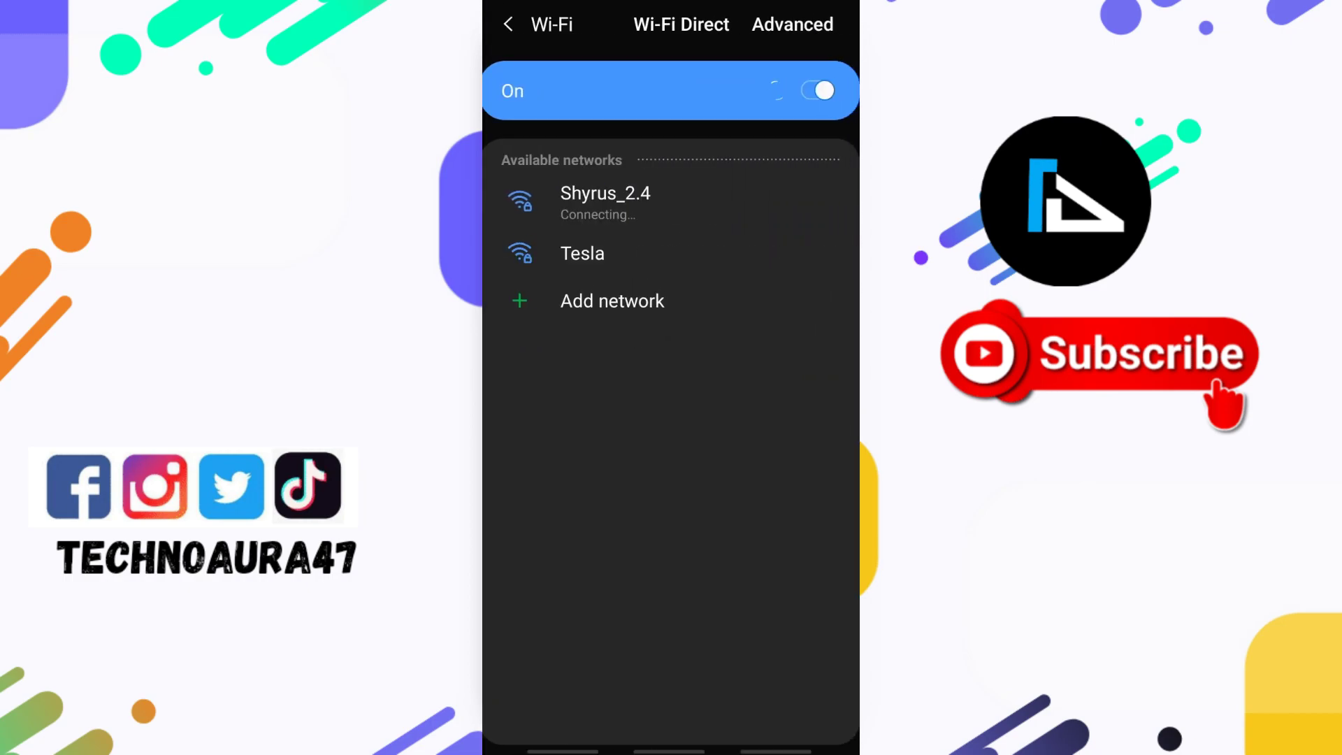
click(819, 91)
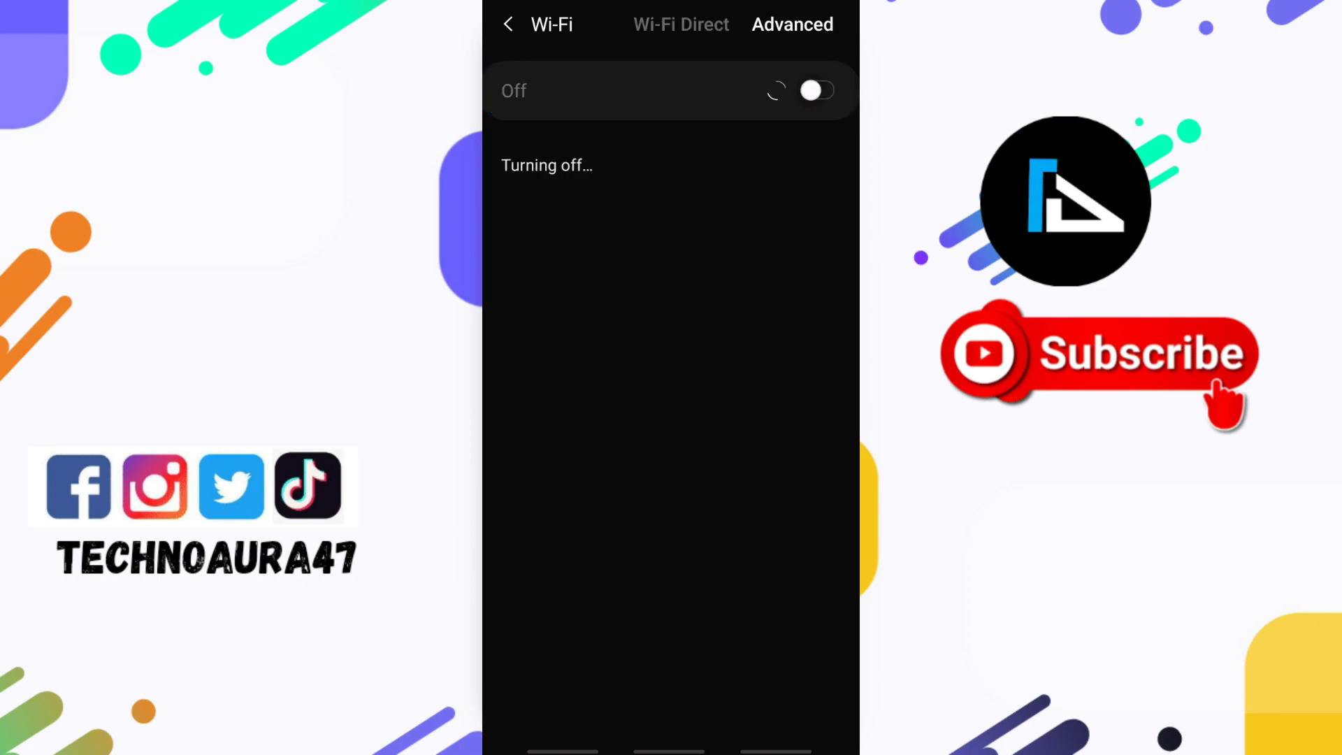
click(816, 90)
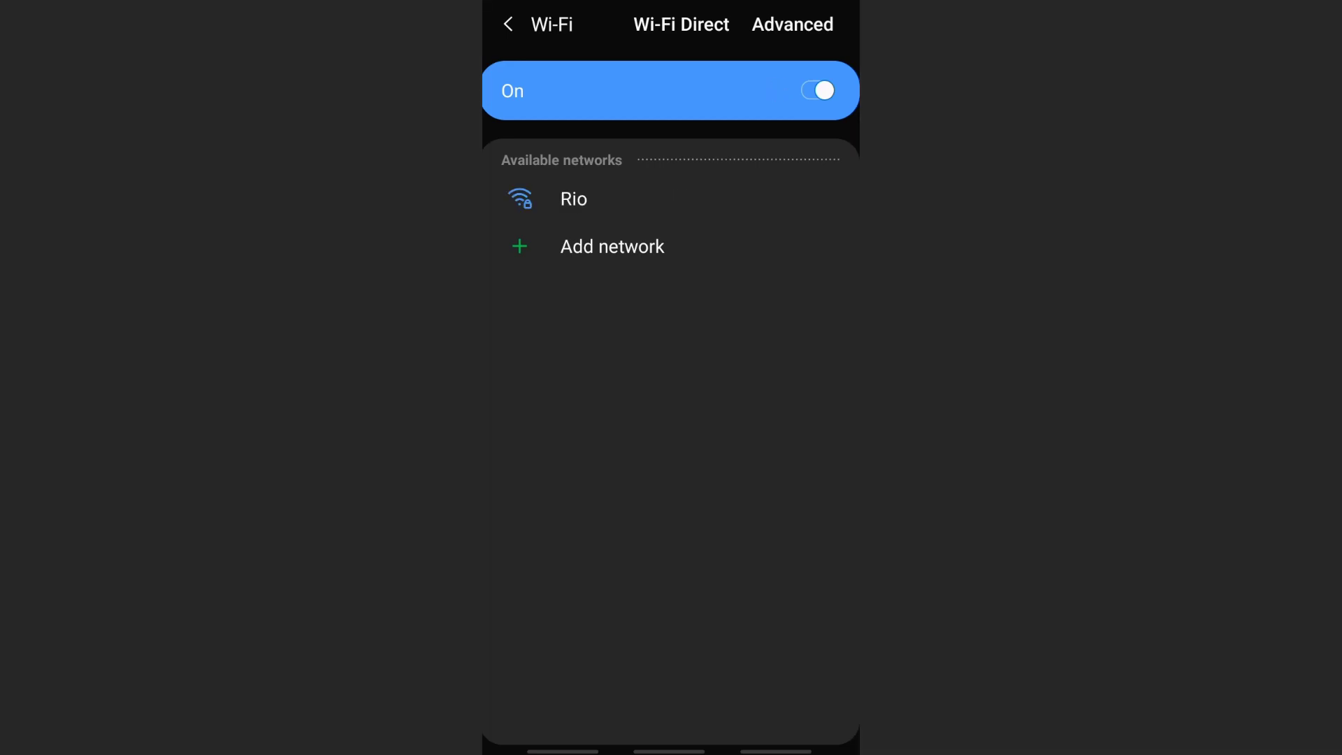
click(573, 199)
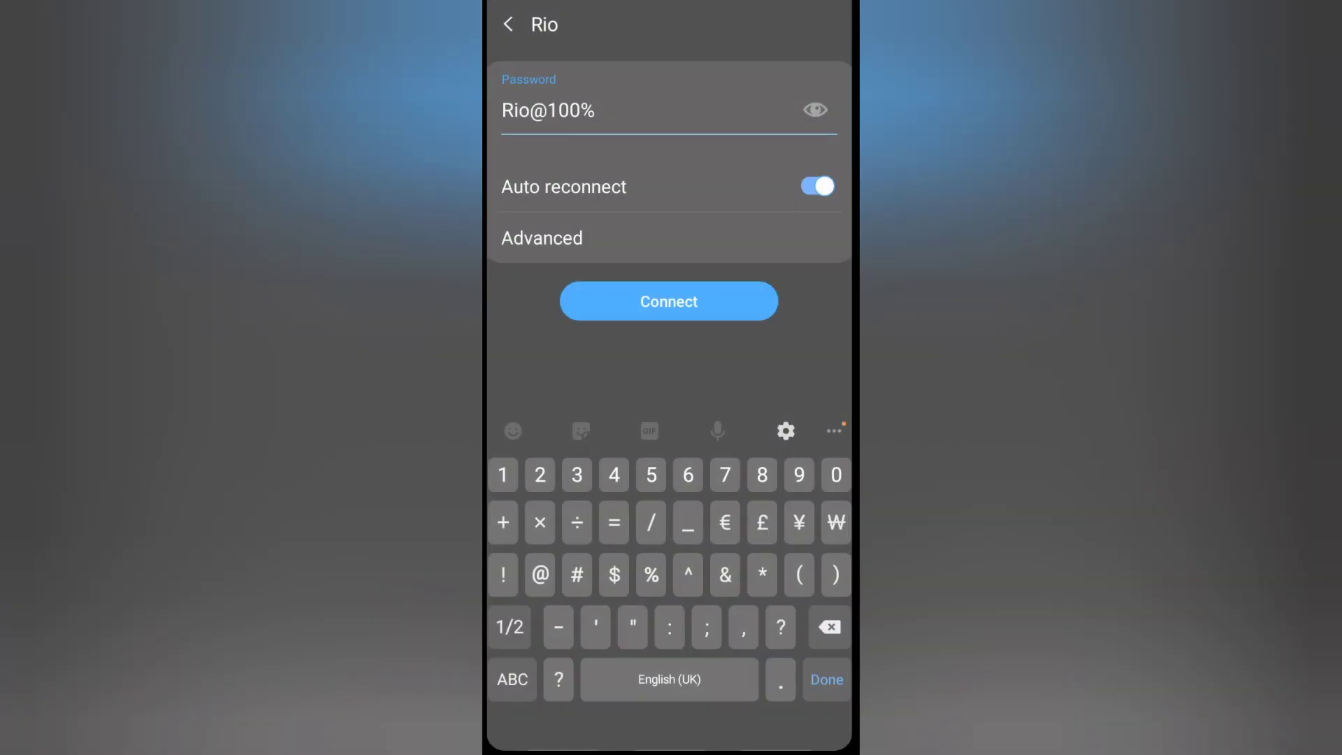
click(668, 300)
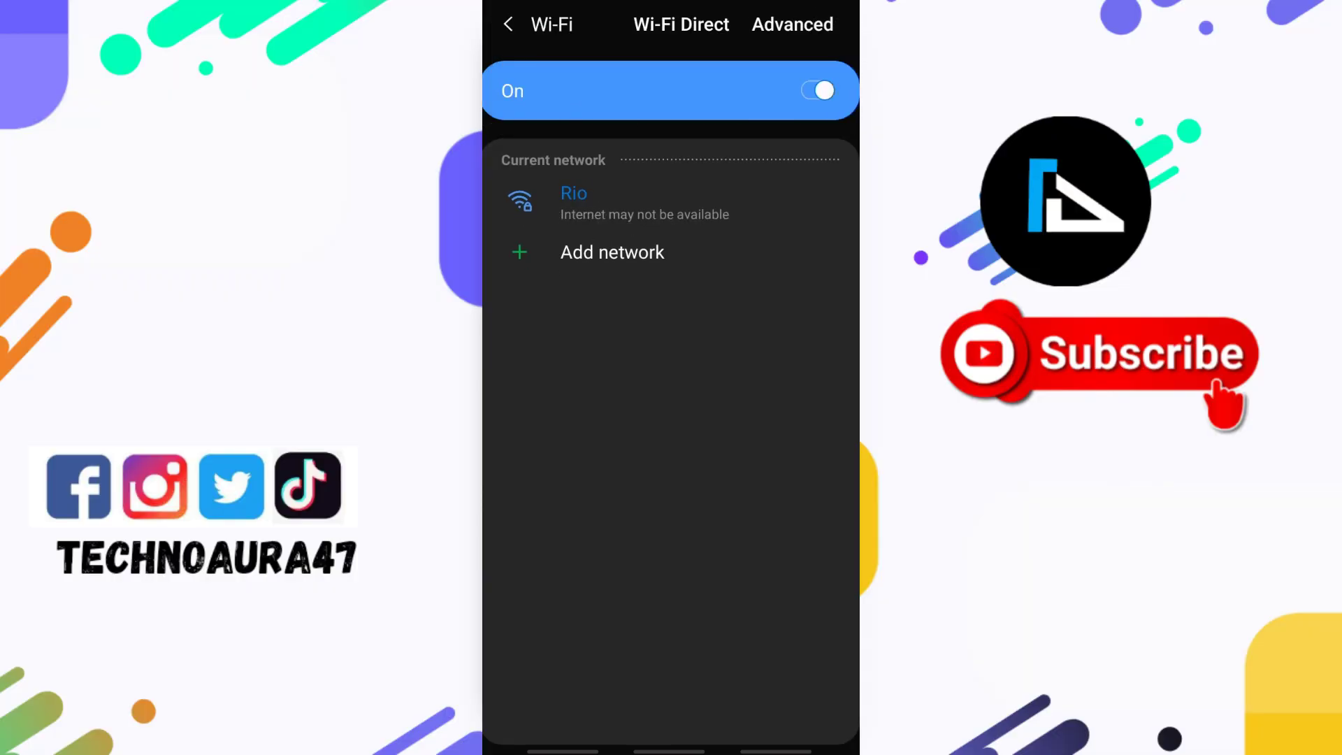
Set the WAN type to Wireless and pick Shyrus_2.4 with WPA2-PSK from AP Scan.
click(574, 203)
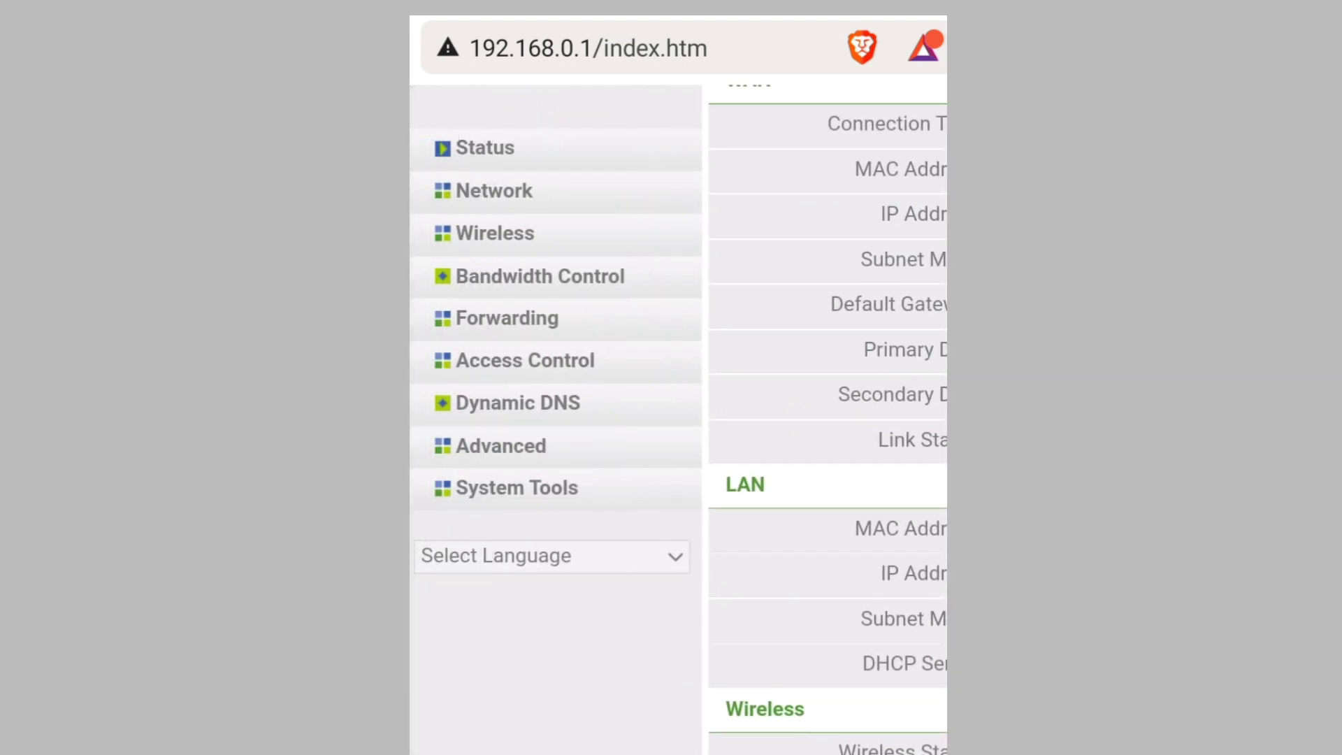
click(492, 190)
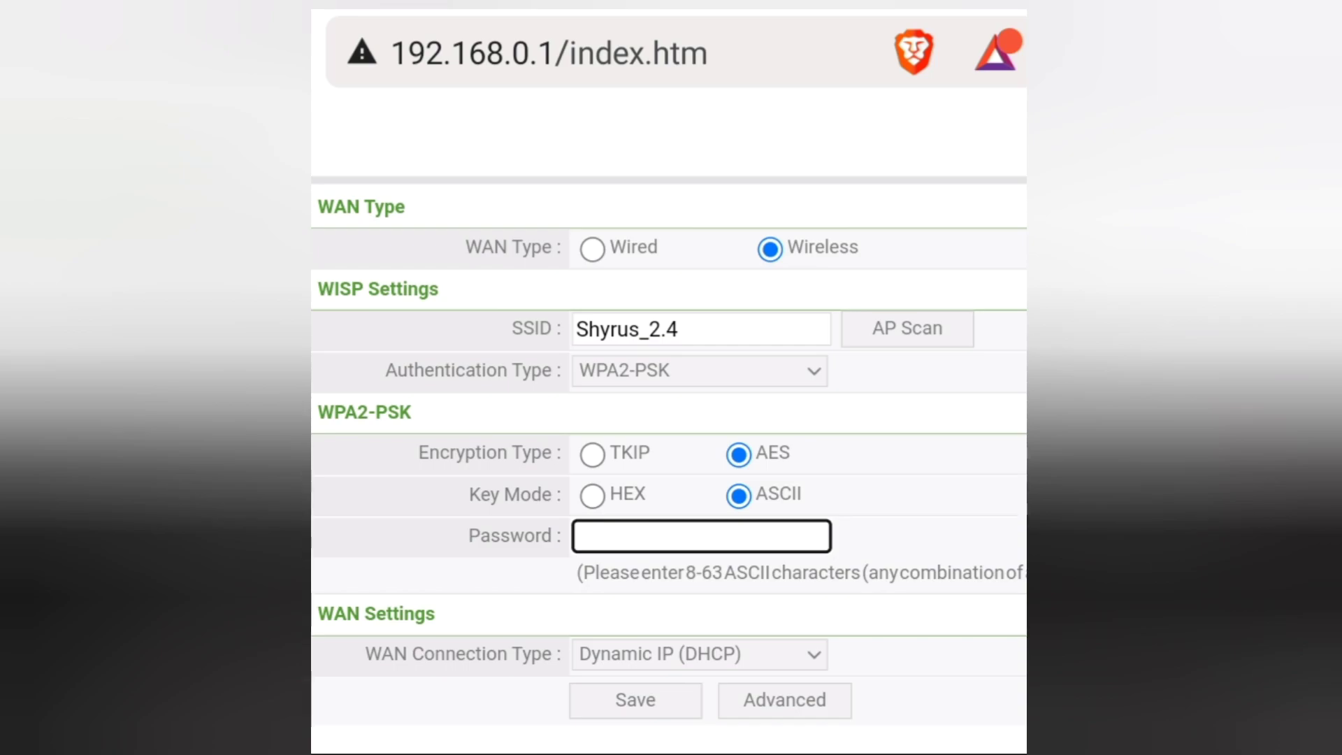
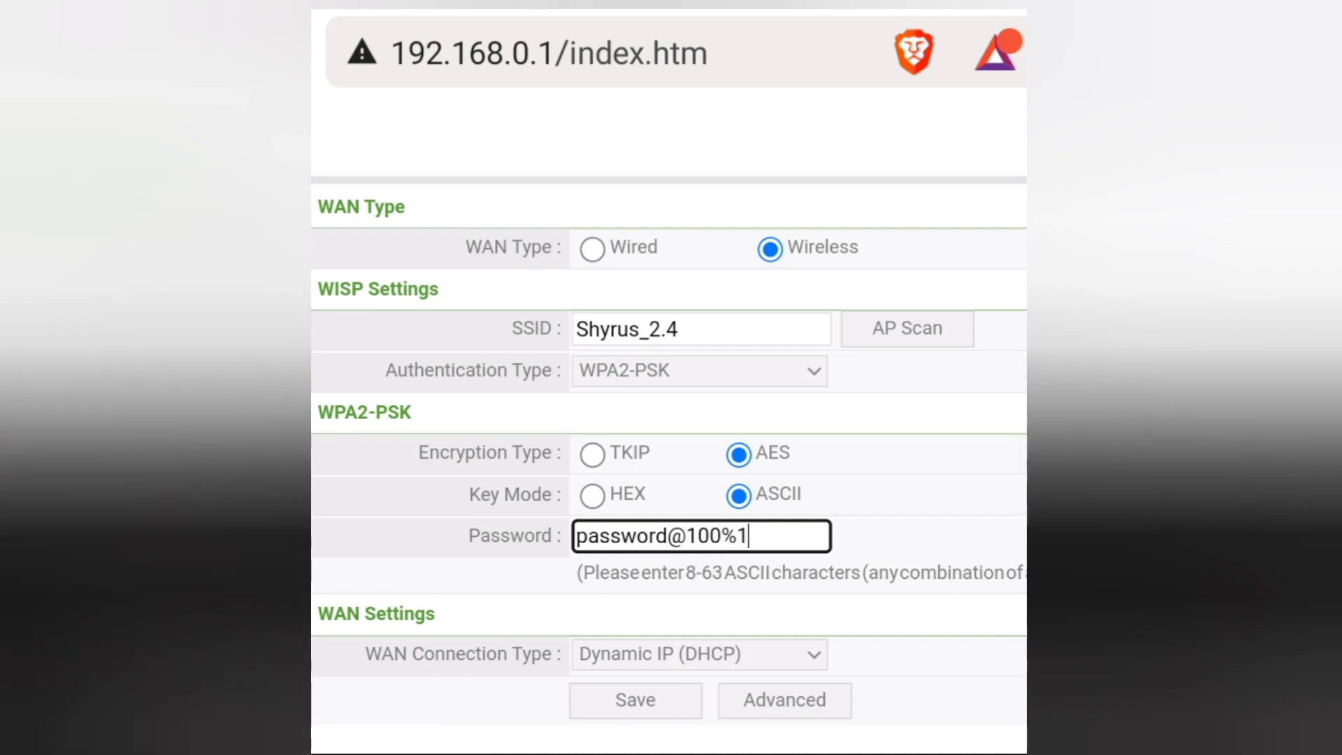
Fill in the Shyrus_2.4 WISP password and save the wireless WAN settings.
click(906, 328)
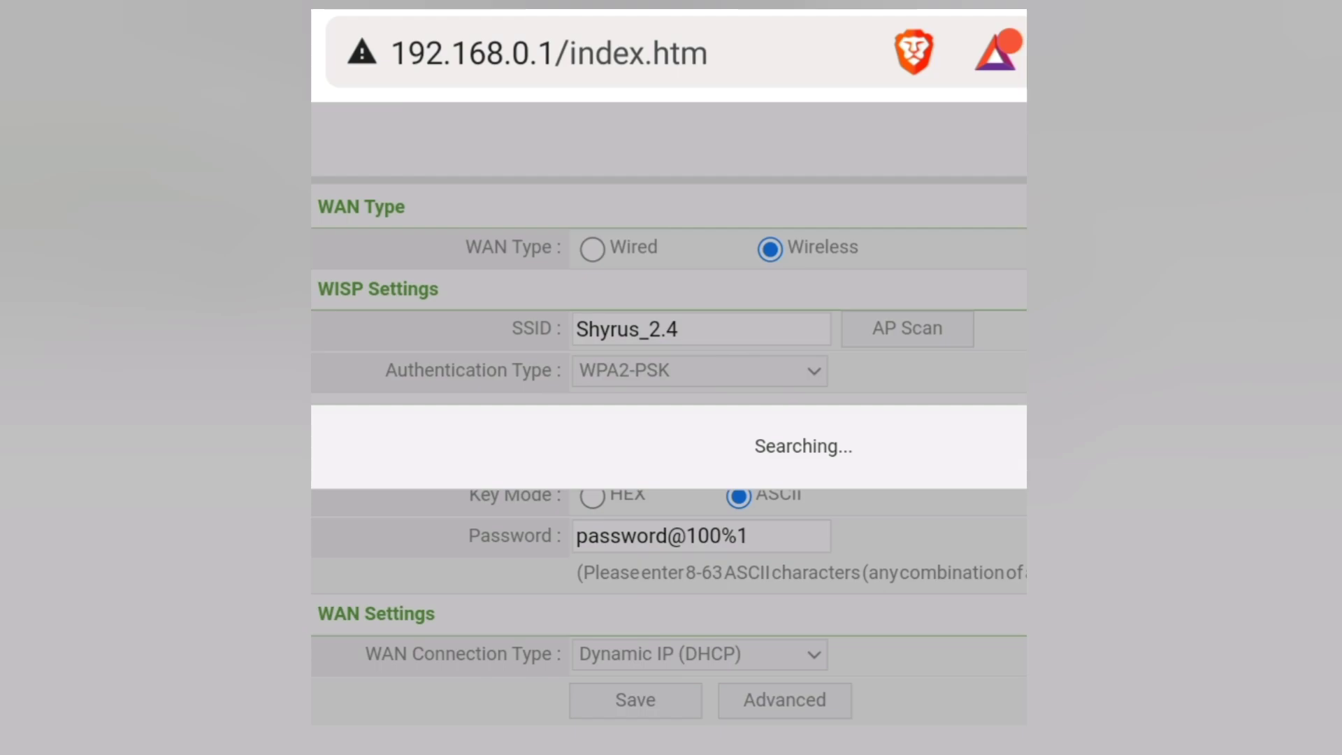
click(906, 328)
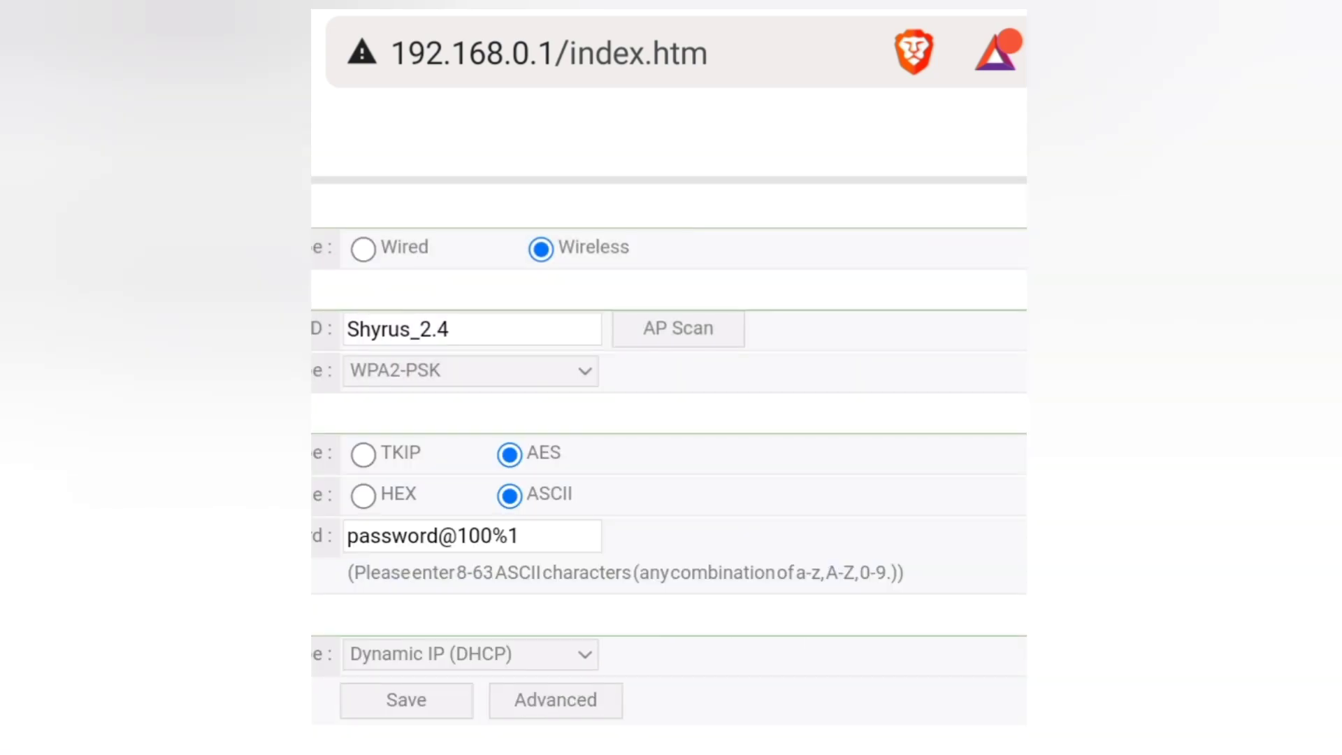
click(415, 720)
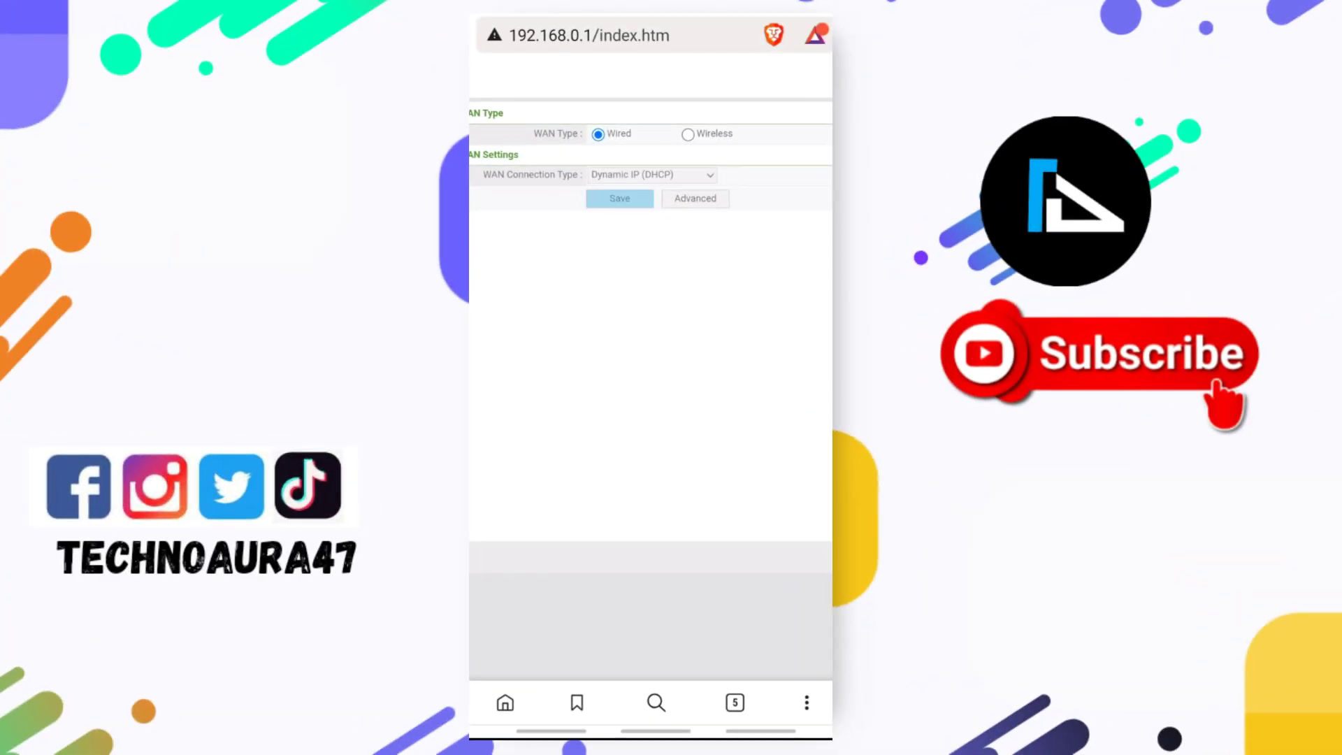
click(619, 198)
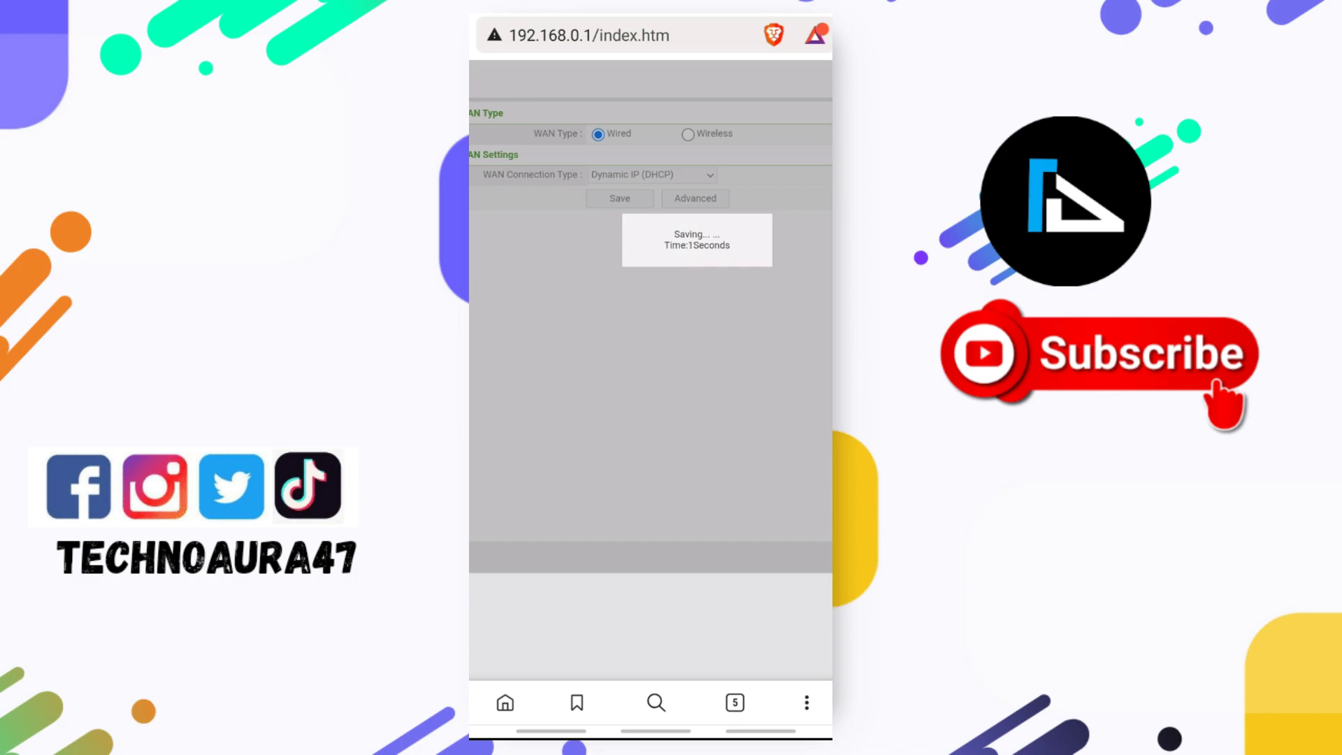